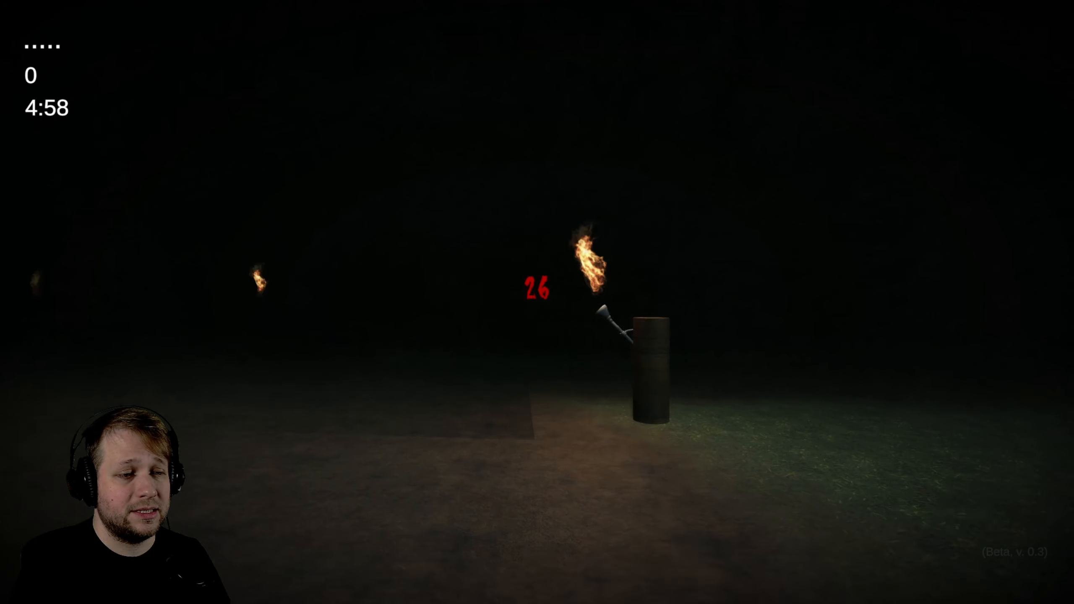
pyautogui.moveTo(537, 302)
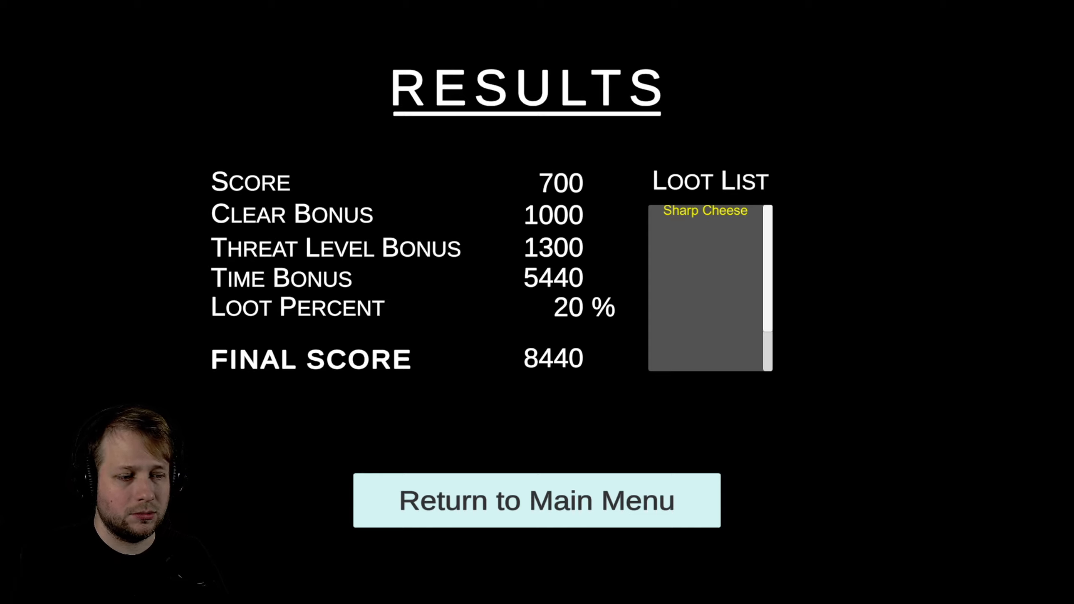
# Step: Start a new level from the main menu and loot six items for a 10080 score
pyautogui.click(536, 500)
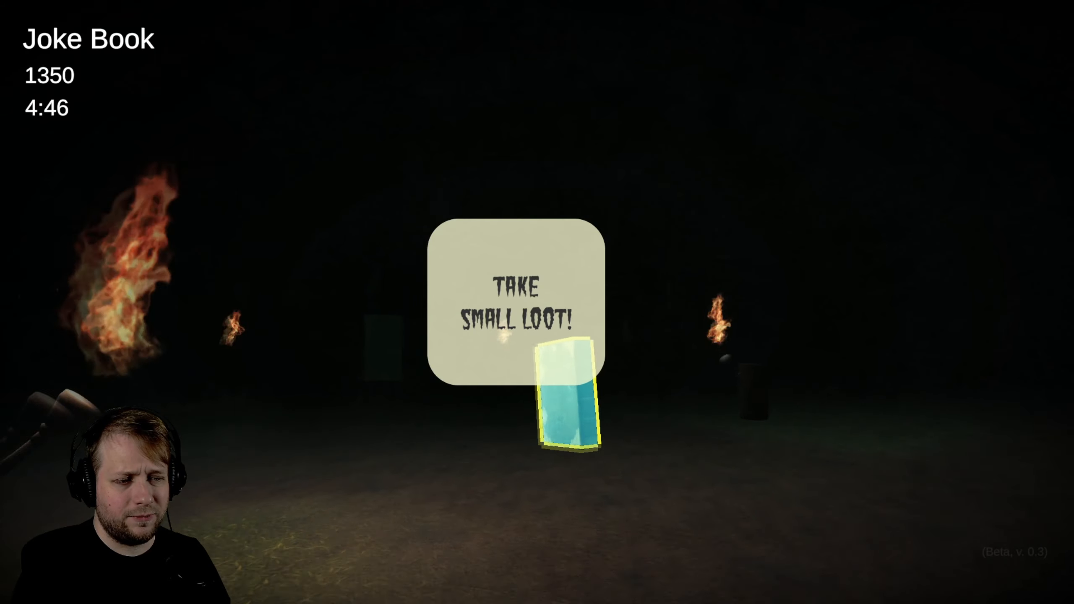
pyautogui.click(565, 398)
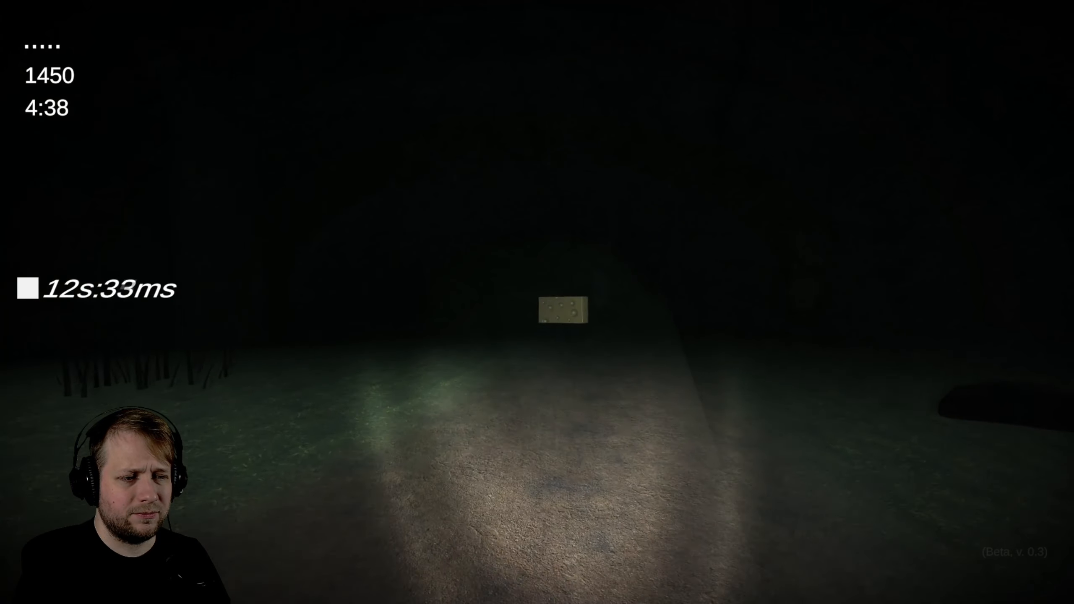
pyautogui.click(537, 302)
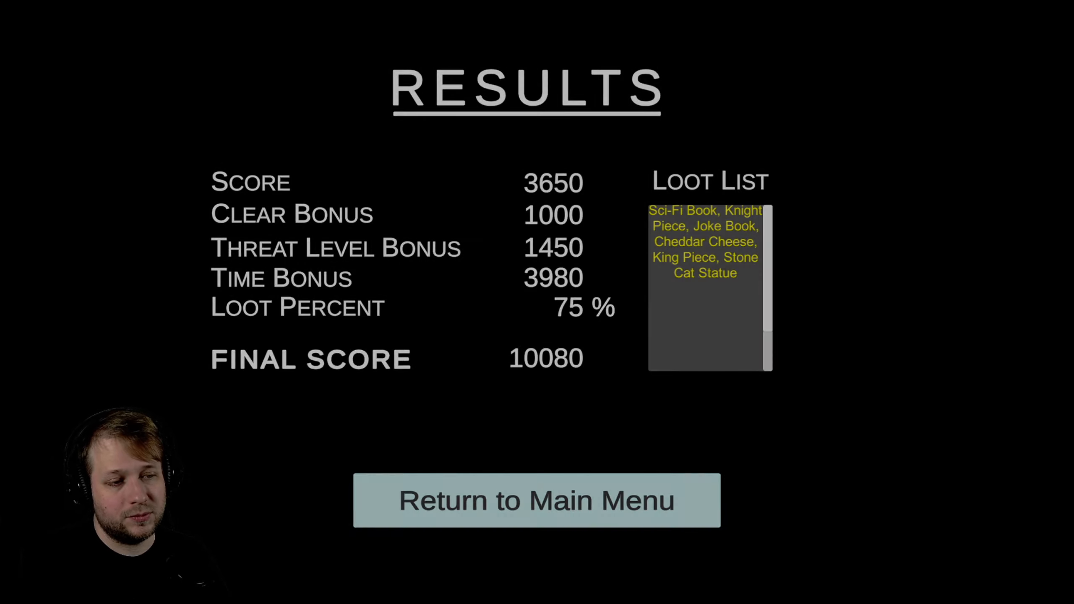
# Step: Clear Classic Mode stage 1, looting the Queen Piece and Marble Cat Statue for 9840 points
pyautogui.click(536, 500)
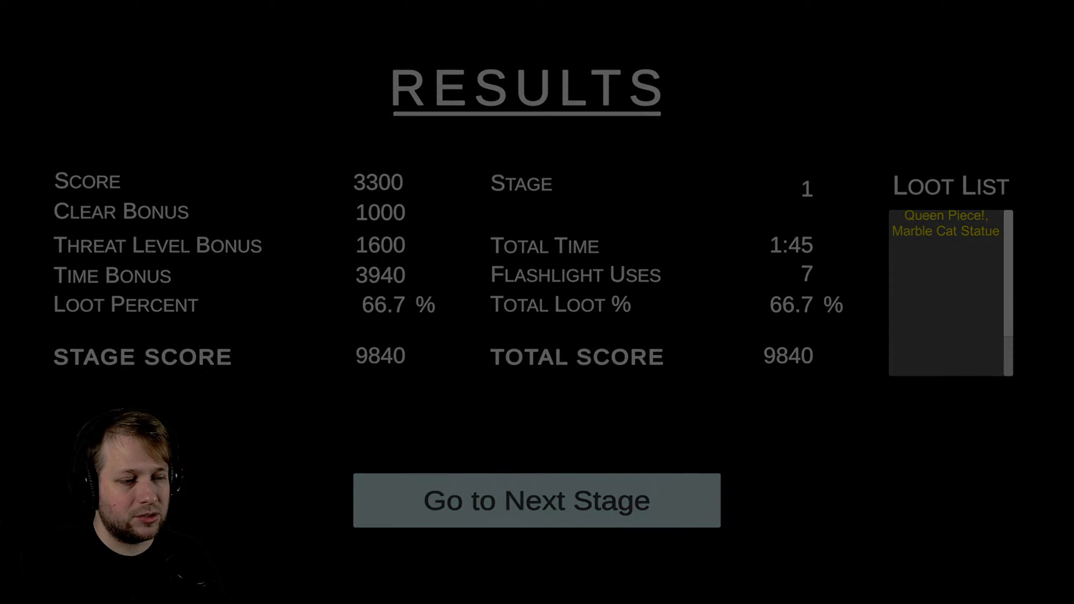
# Step: Play stage 2 until Game Over, looting the Joke Book for a 9940 total
pyautogui.click(536, 500)
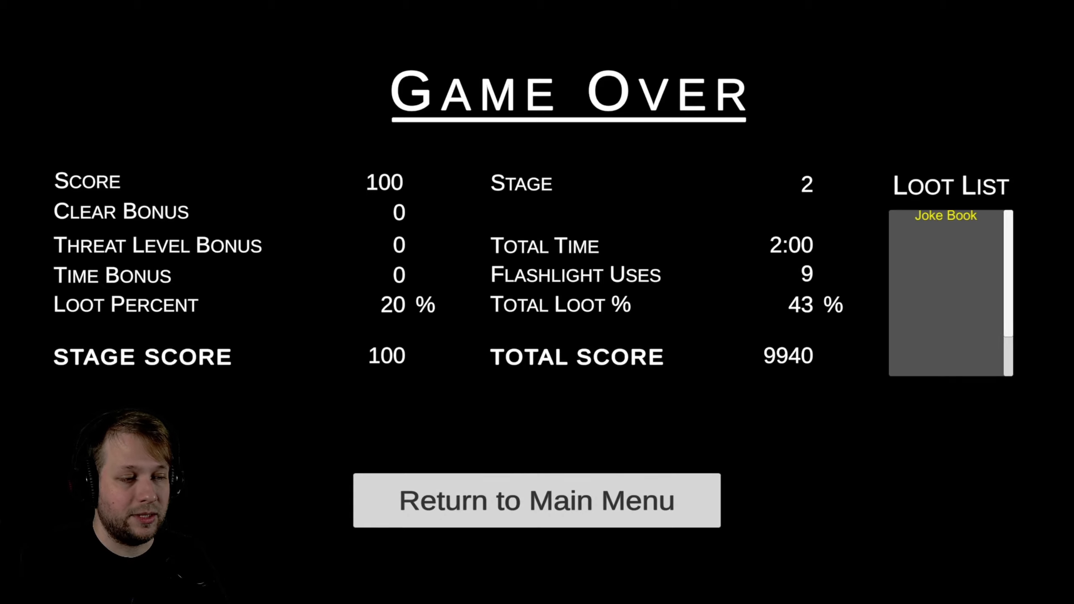
# Step: Start a fresh Classic Mode run and clear stage 1 with the Queen Piece for 9610
pyautogui.click(536, 499)
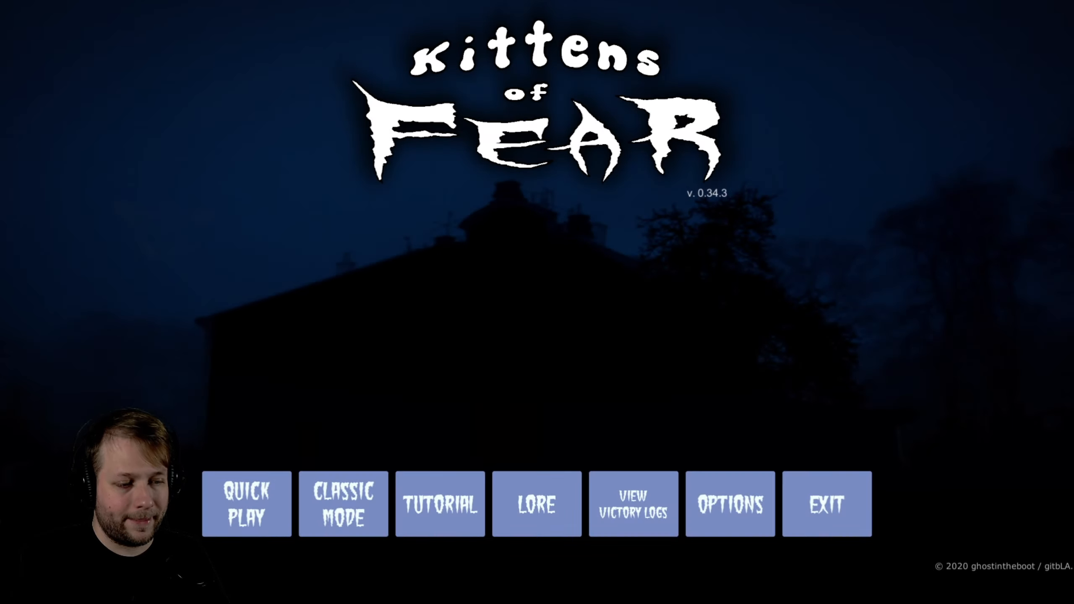
pyautogui.click(342, 503)
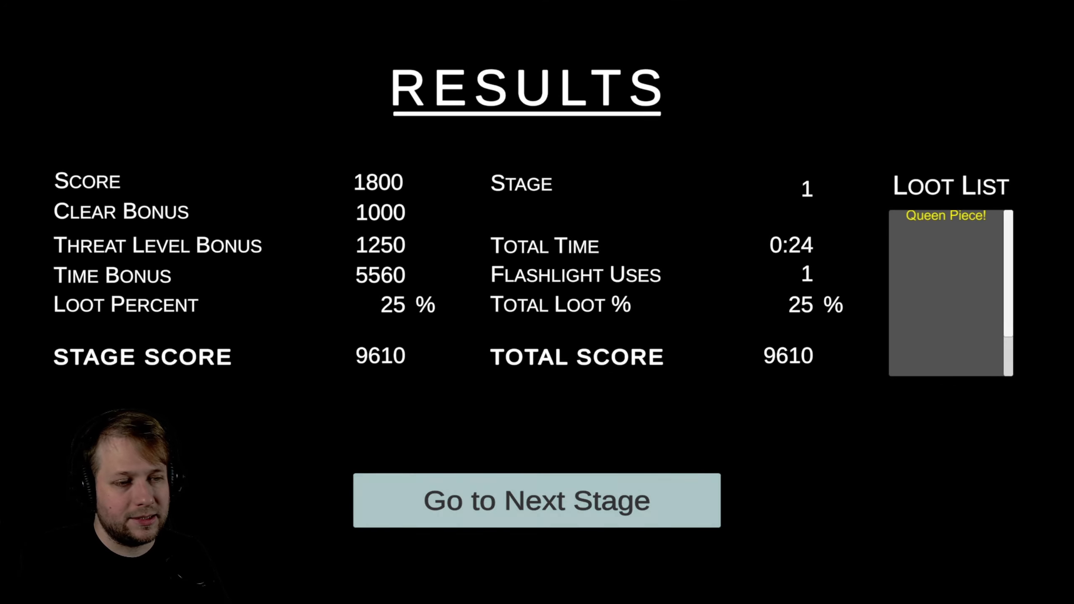
# Step: Clear stage 2, looting the Bag Of Salt for a 9290 stage score
pyautogui.click(536, 501)
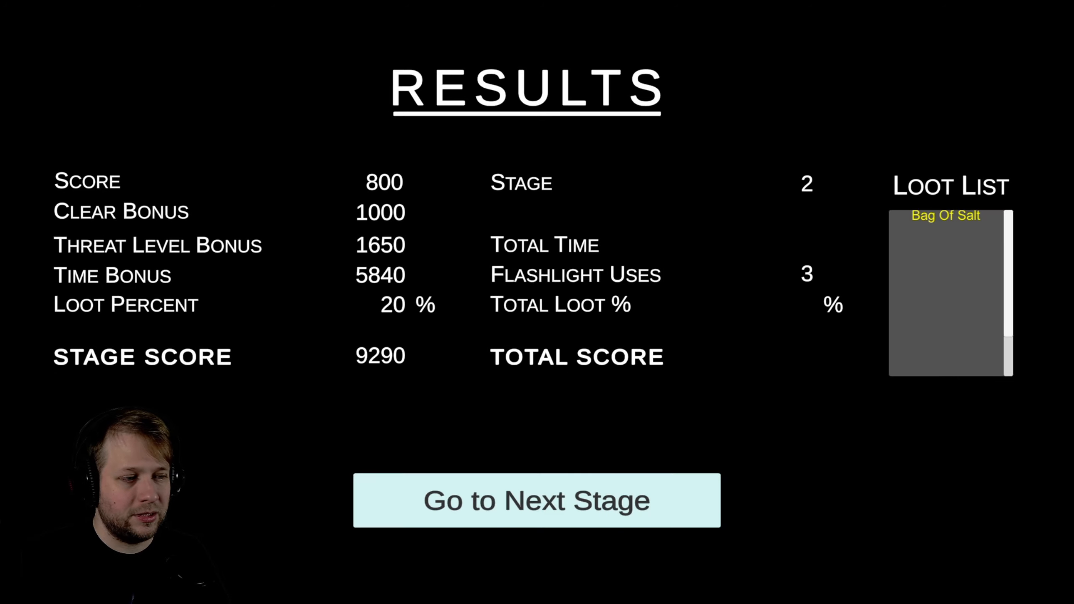
# Step: Clear stage 3 with five items including the Emerald Gem, totalling 30080 points
pyautogui.click(536, 500)
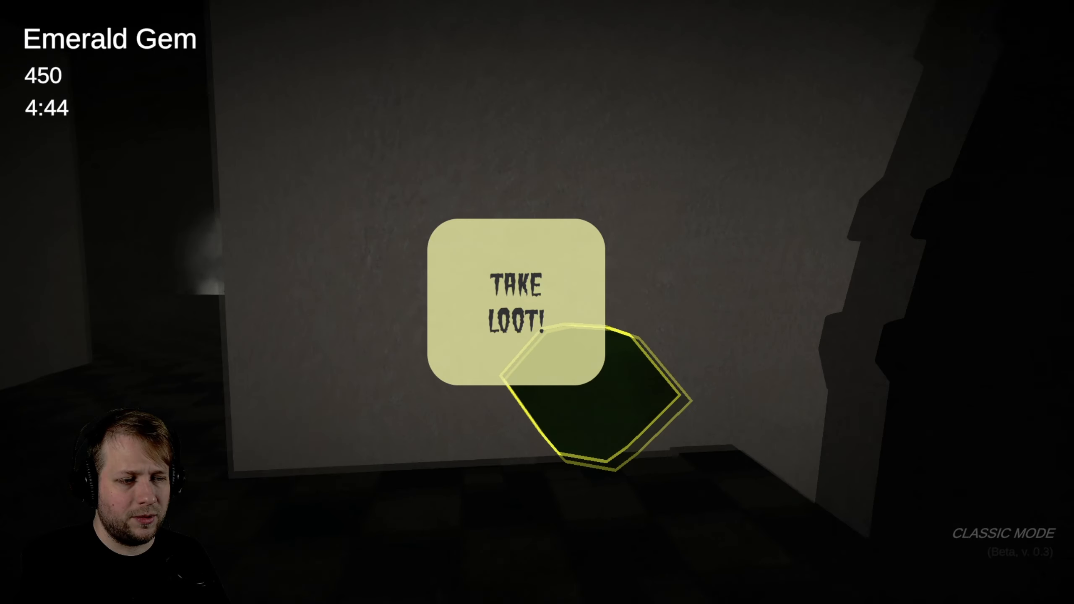
pyautogui.click(519, 294)
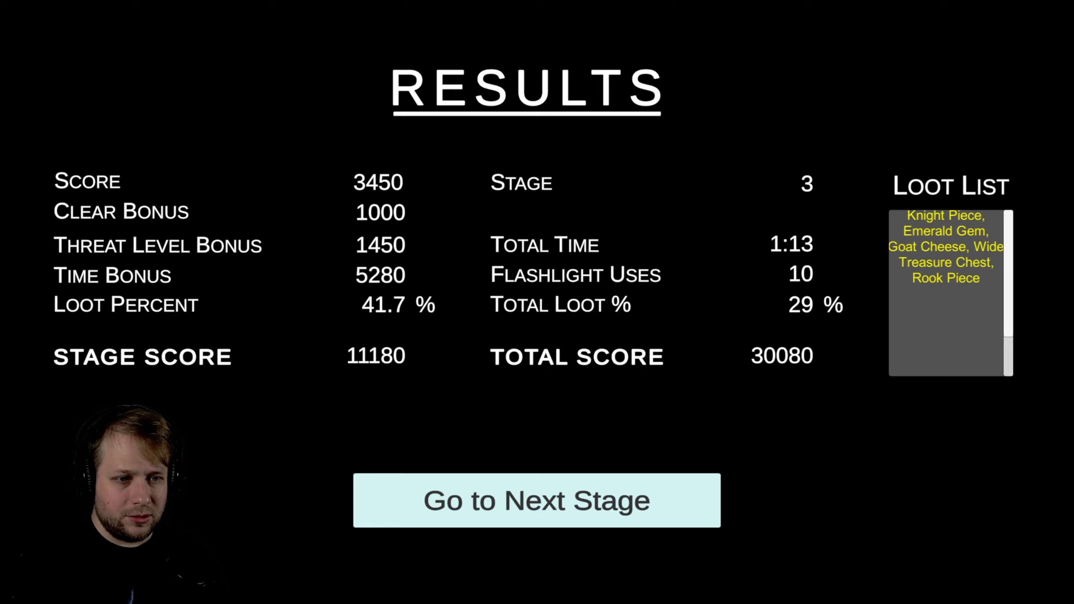
pyautogui.click(536, 500)
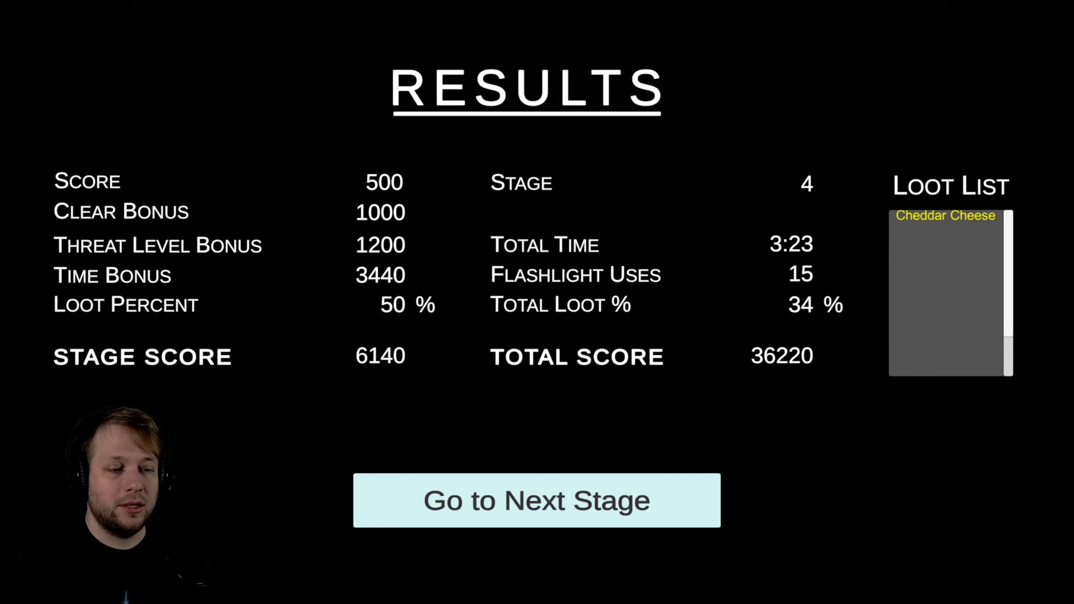
# Step: Begin stage 5, loot the Knight Piece and Sharp Cheese, and reach the Desk at 7400
pyautogui.click(537, 500)
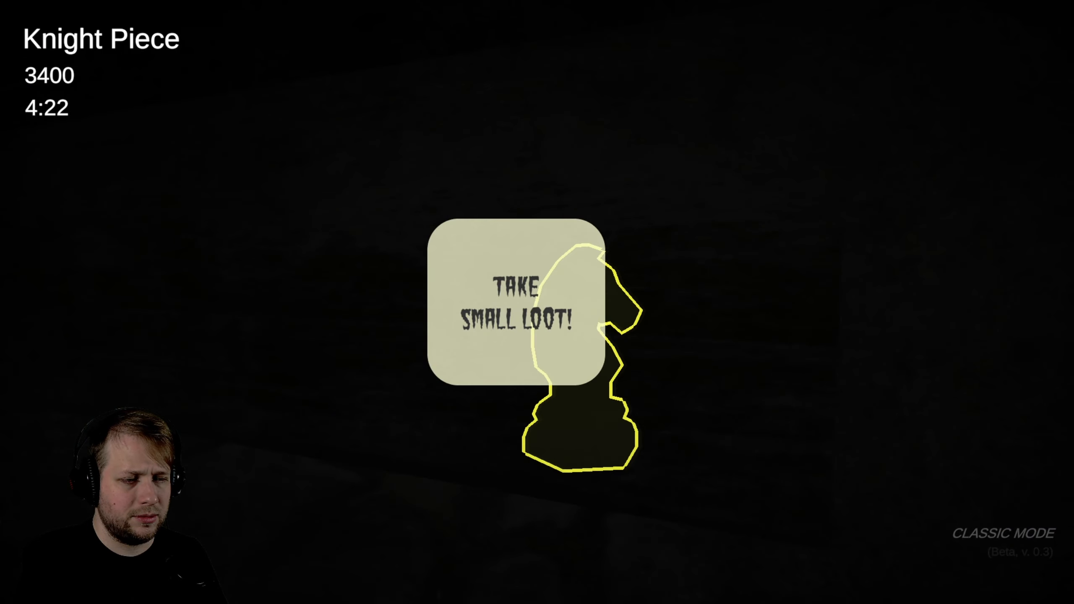
pyautogui.click(517, 311)
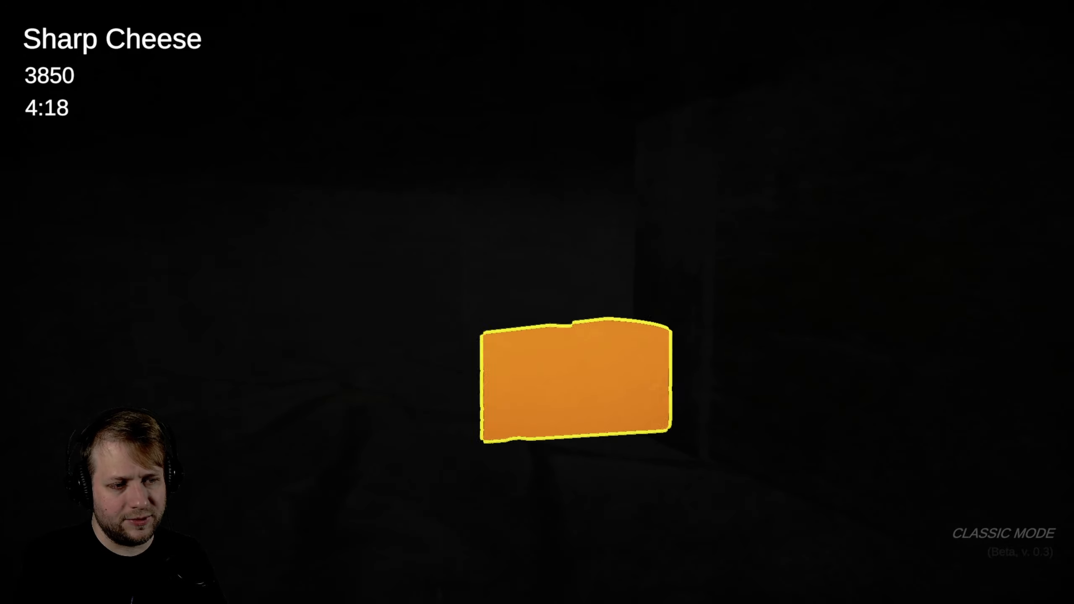
pyautogui.click(575, 383)
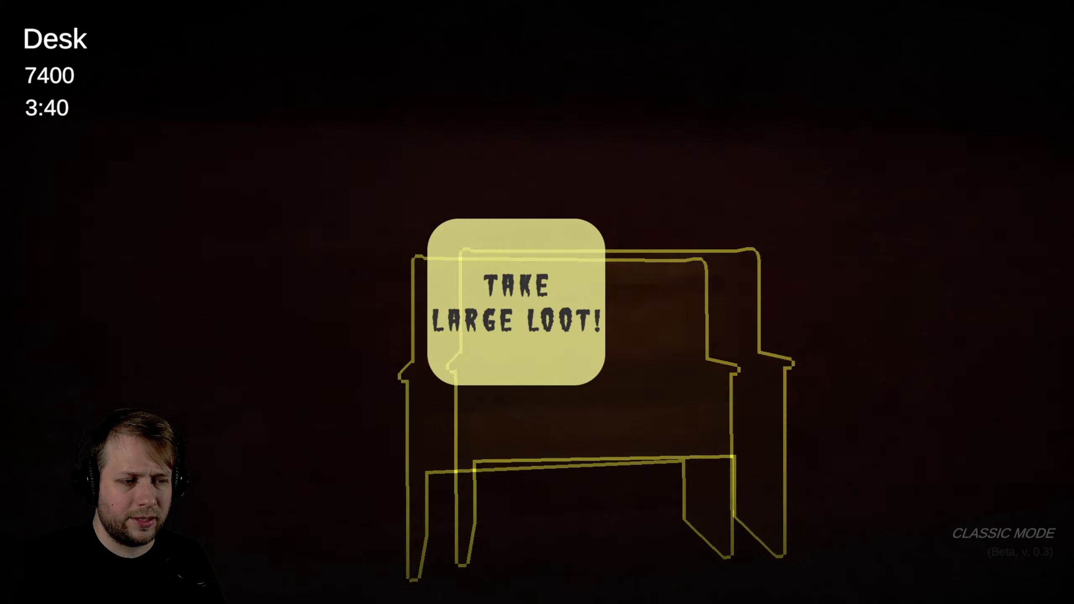
# Step: Loot the Desk and escape, ending stage 5 at 18240 with 54460 total
pyautogui.click(514, 318)
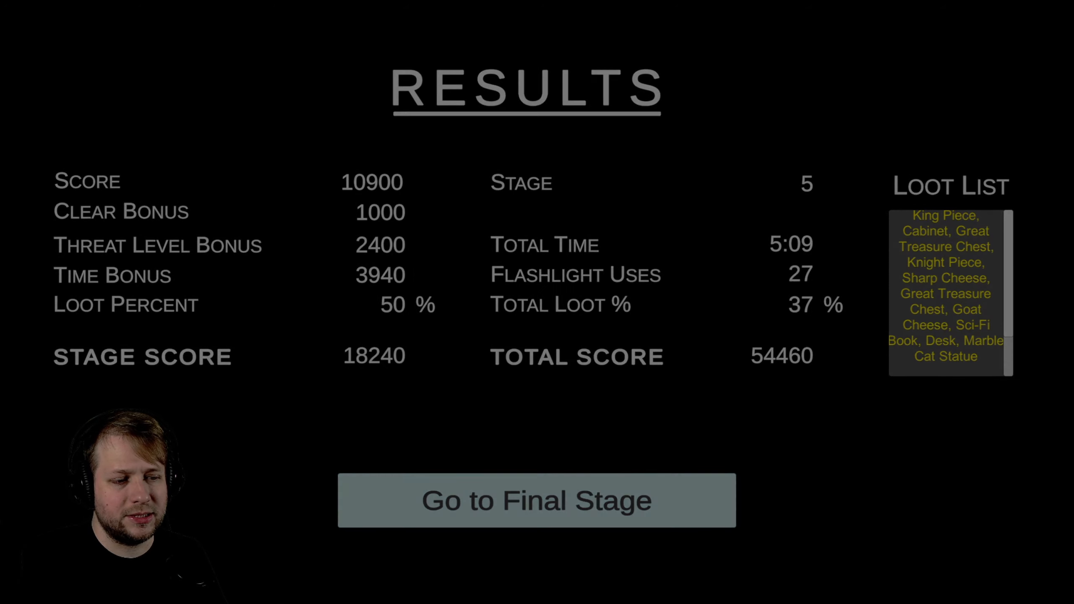
# Step: Begin the final stage and reach a Treasure Chest with the score still at 0
pyautogui.click(536, 501)
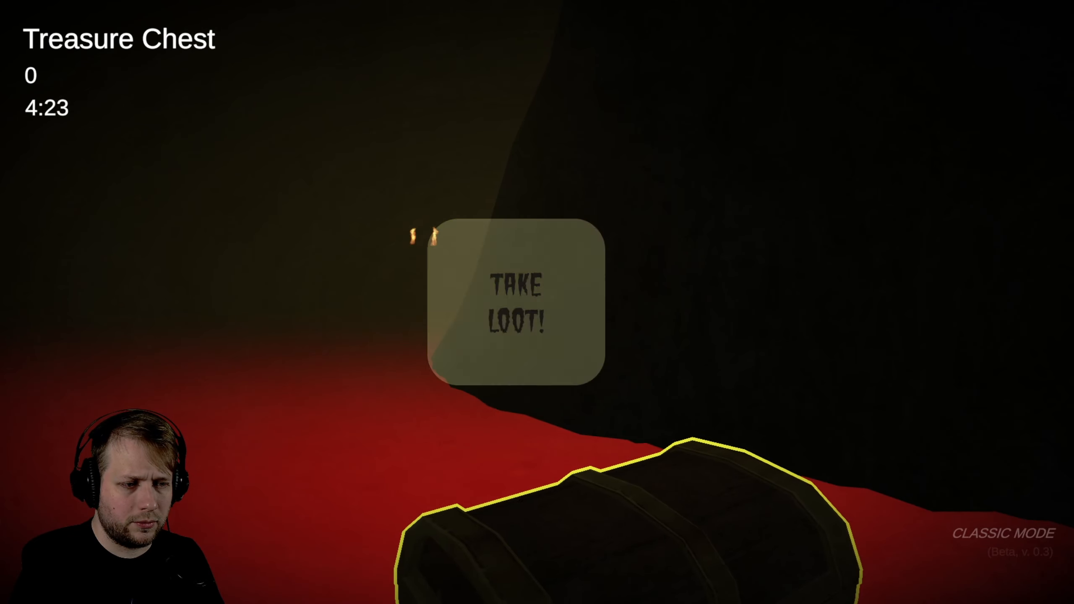
# Step: Loot the Treasure Chest, clear Classic Mode, then open its level-select dialog from the menu
pyautogui.click(514, 301)
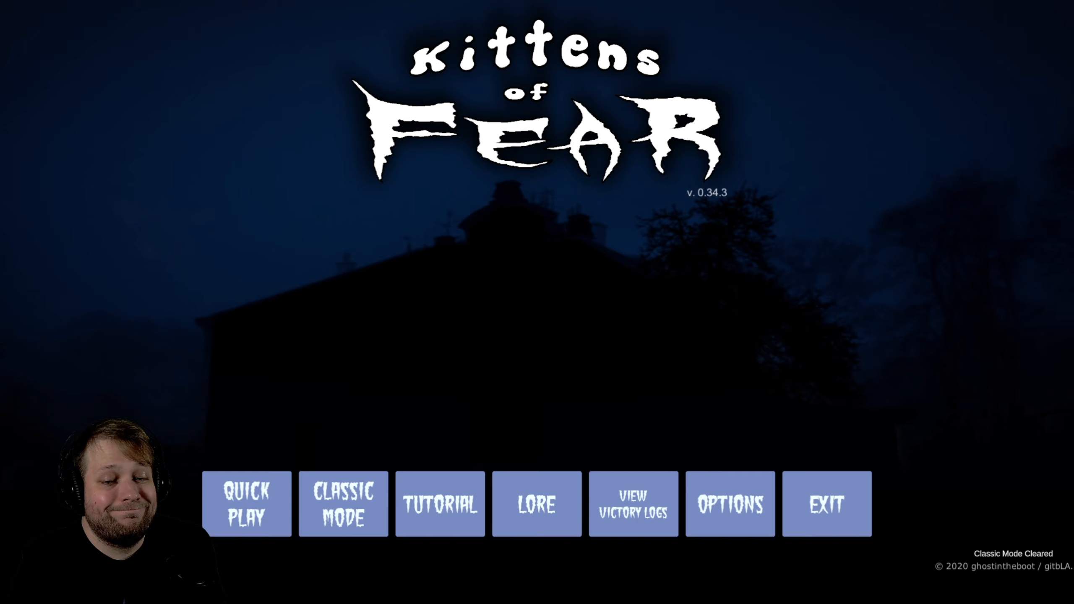
pyautogui.click(246, 503)
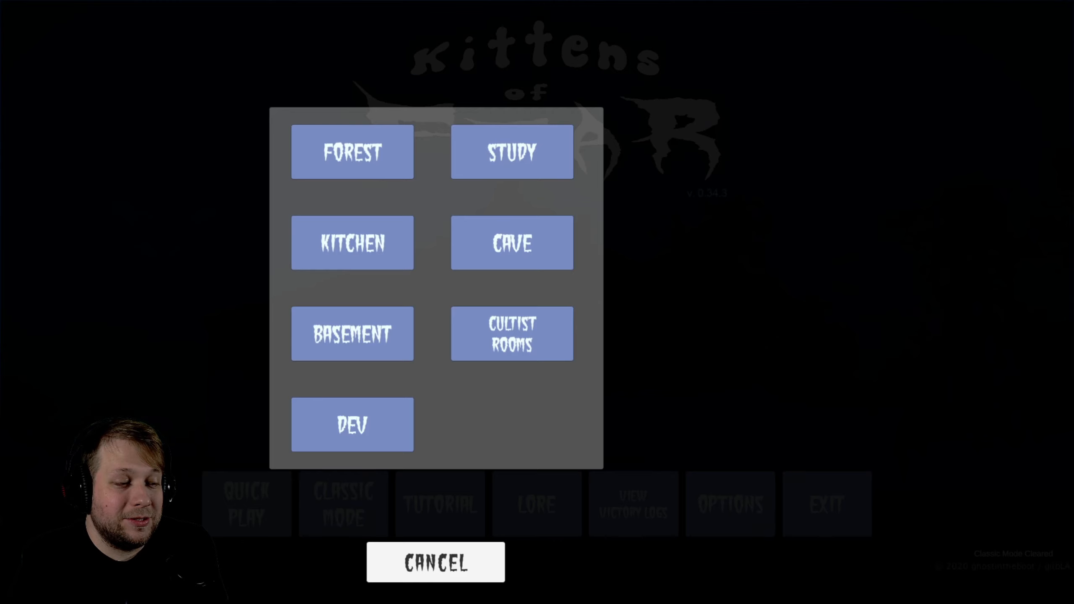